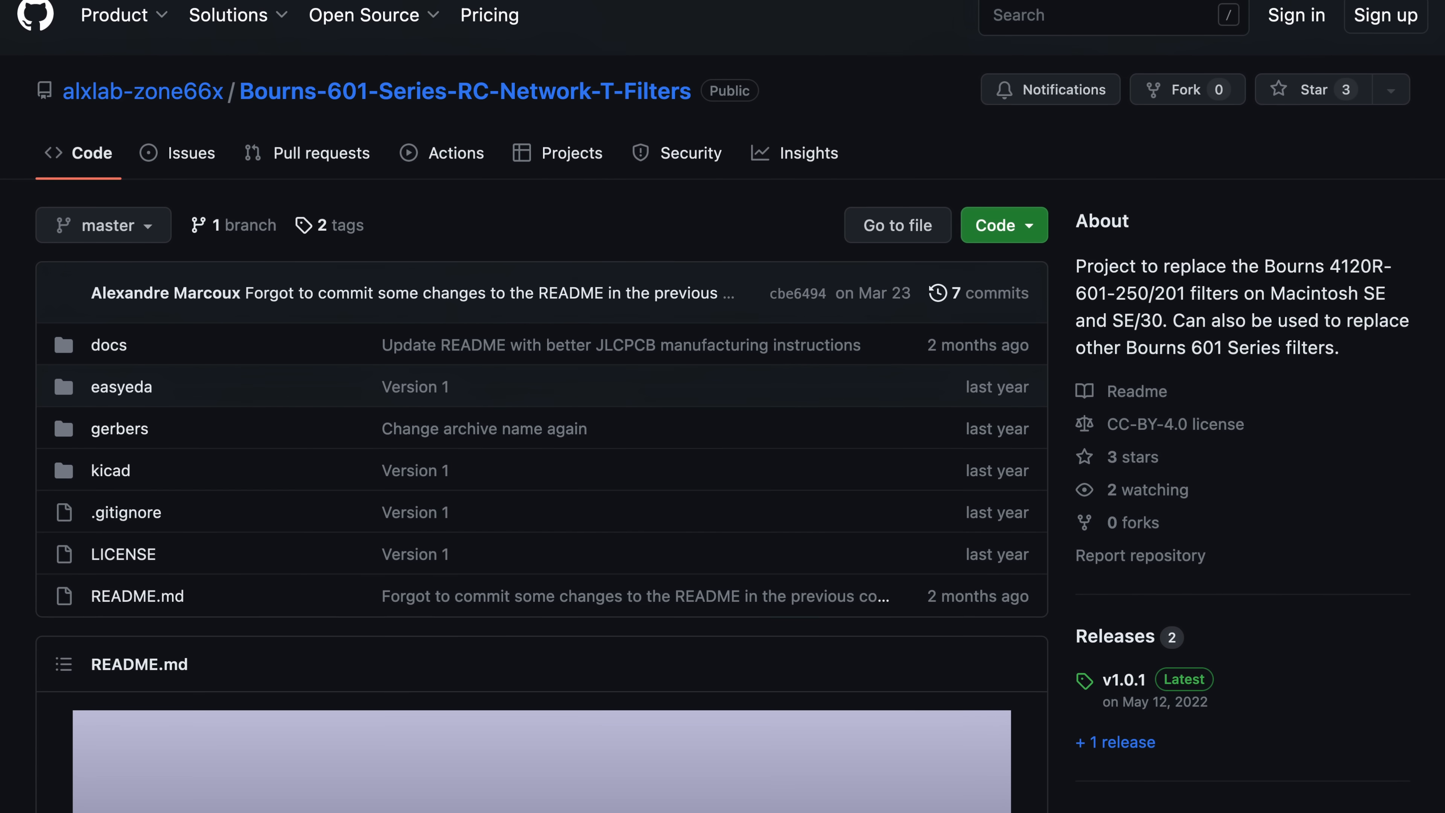
scroll(down, 3)
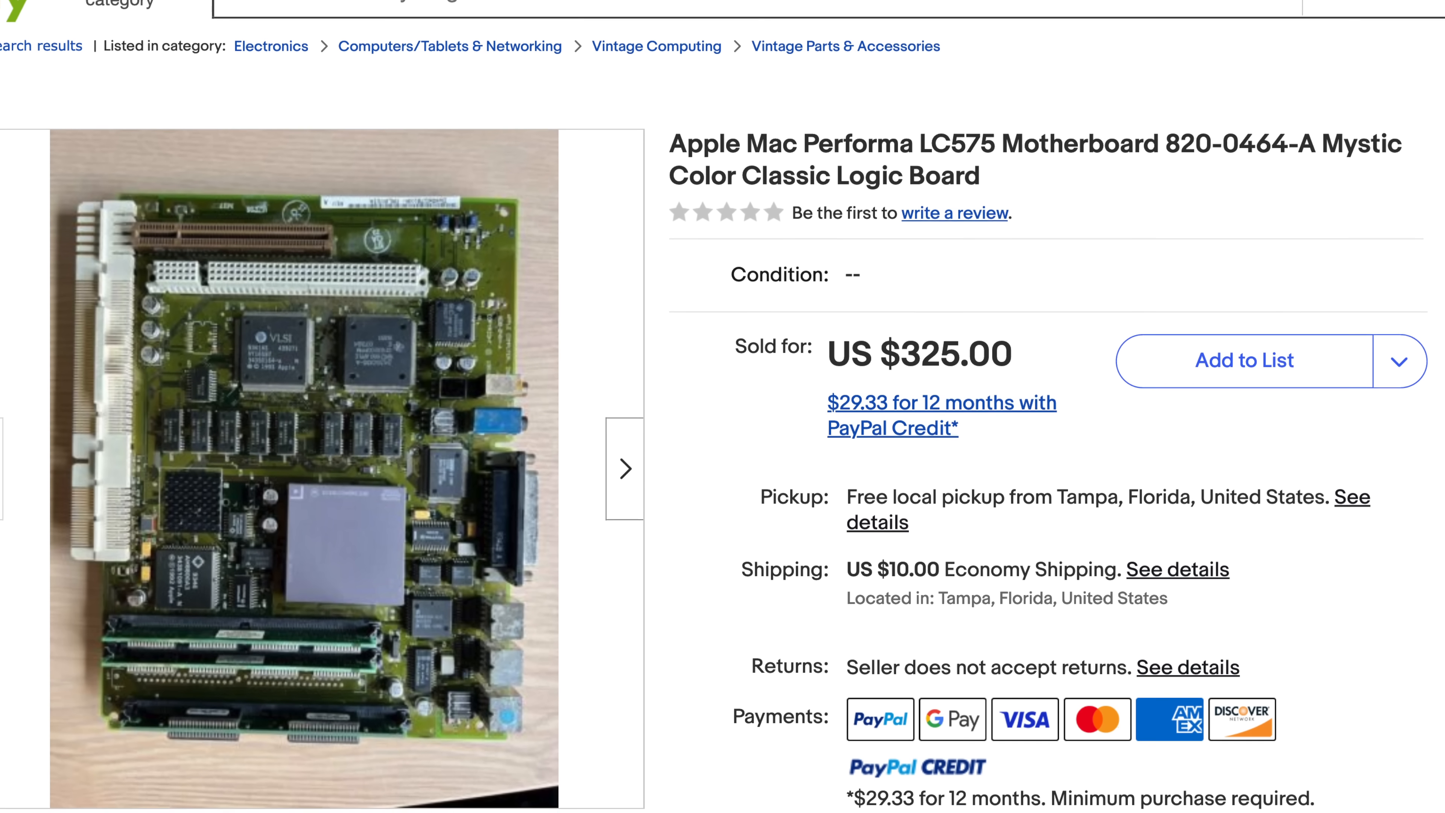
scroll(down, 3)
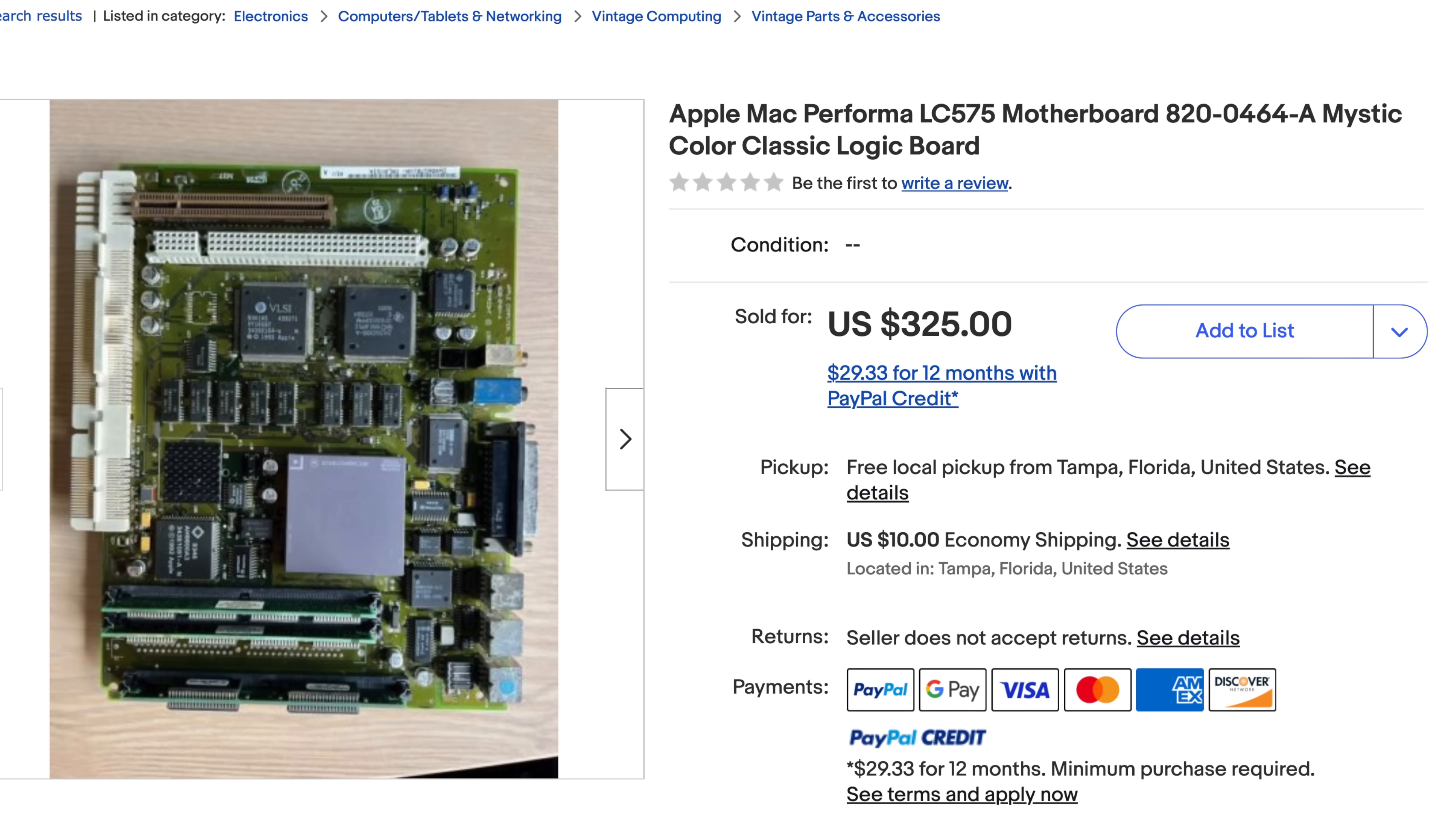